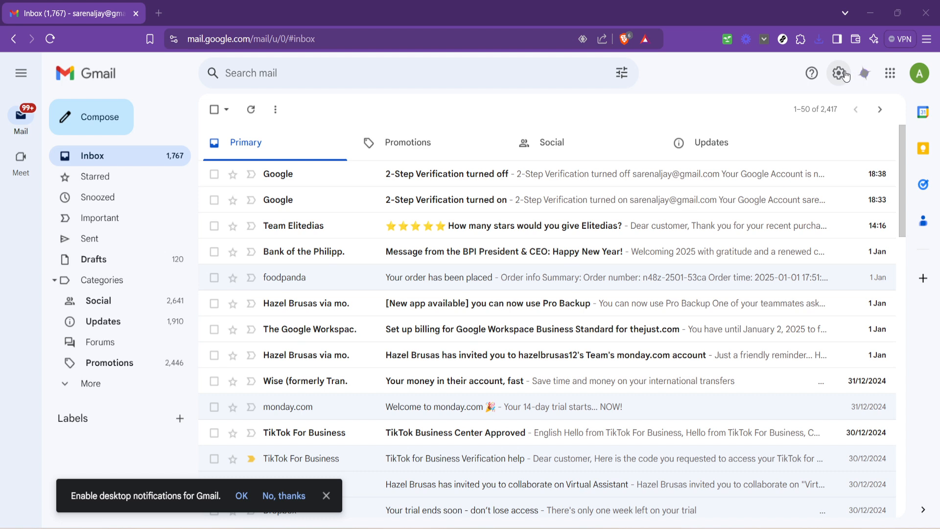
Bring up the quick settings panel beside the inbox from the gear icon
{"action": "left_click", "coordinate": [839, 74]}
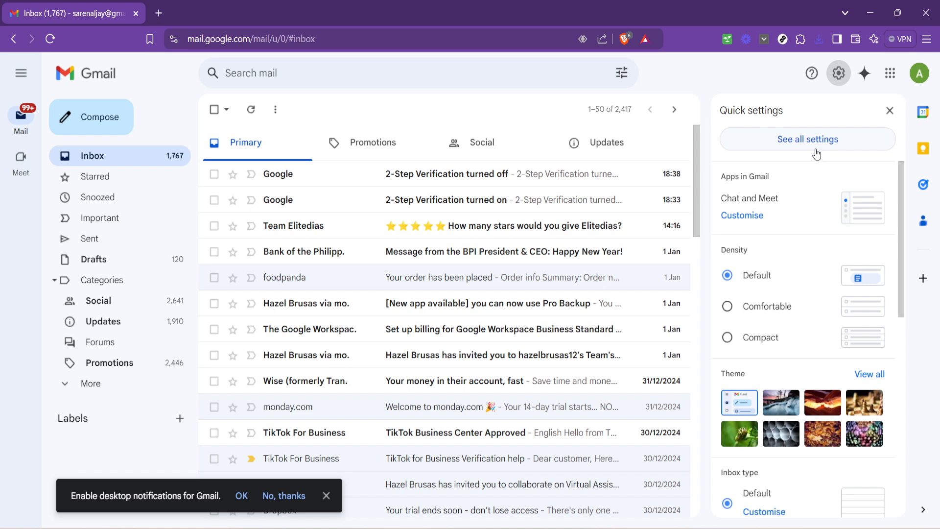
{"action": "mouse_move", "coordinate": [789, 245]}
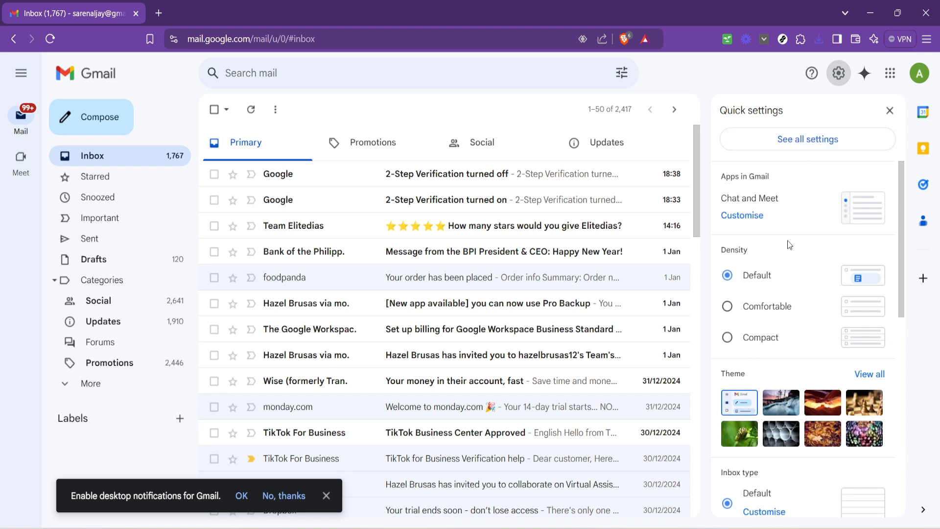
Go to the full settings page and scroll the General tab to the Signature section
{"action": "left_click", "coordinate": [807, 139]}
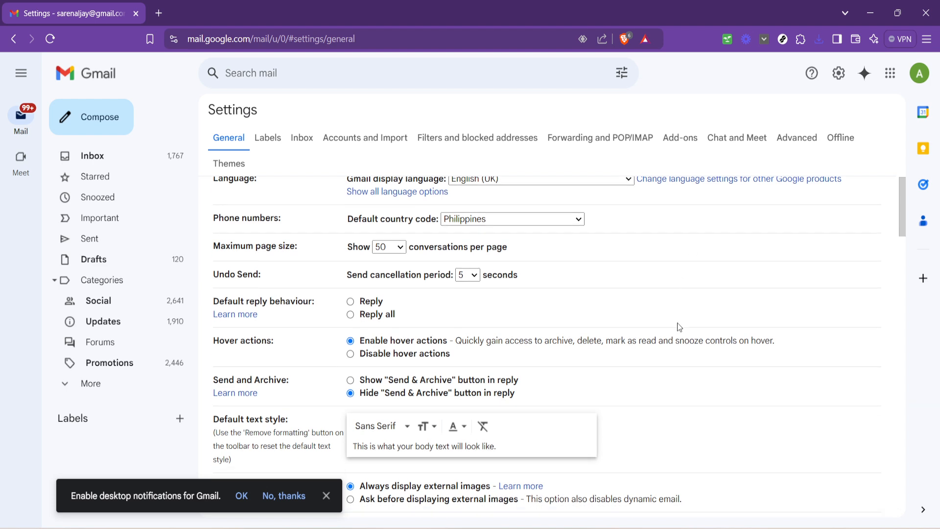
{"action": "scroll", "scroll_direction": "down", "scroll_amount": 3}
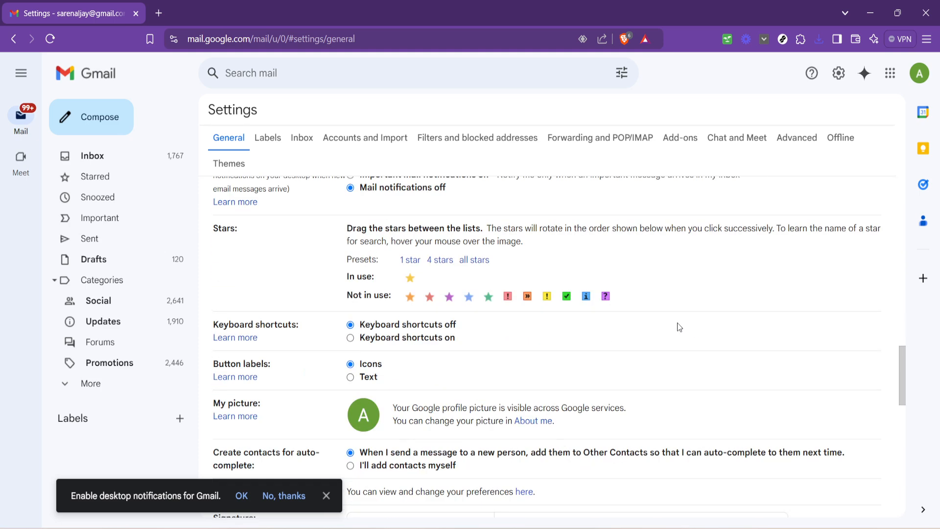
{"action": "mouse_move", "coordinate": [327, 310]}
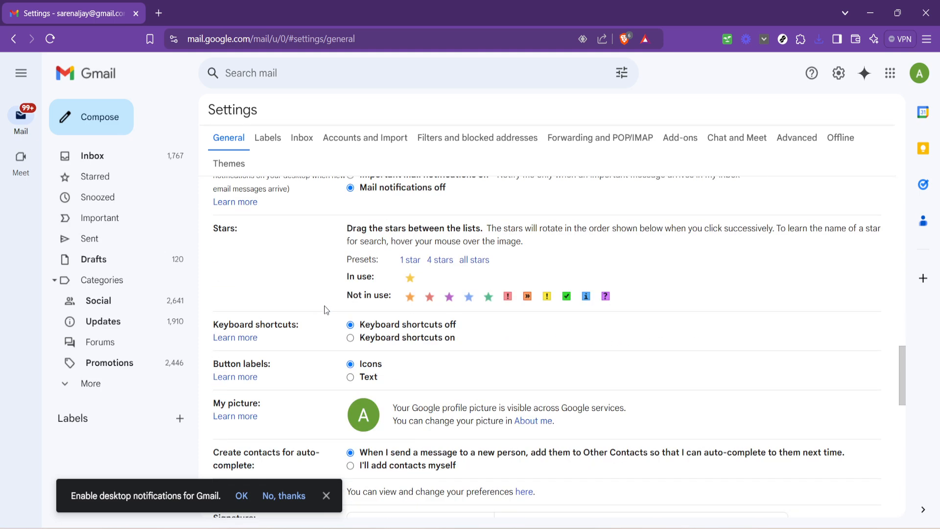
{"action": "scroll", "scroll_direction": "down", "scroll_amount": 3}
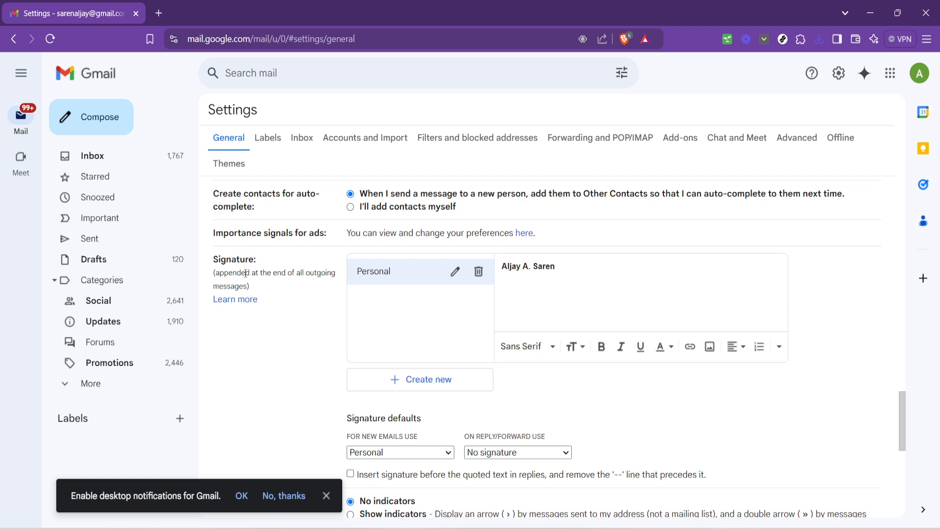
{"action": "double_click", "coordinate": [234, 258]}
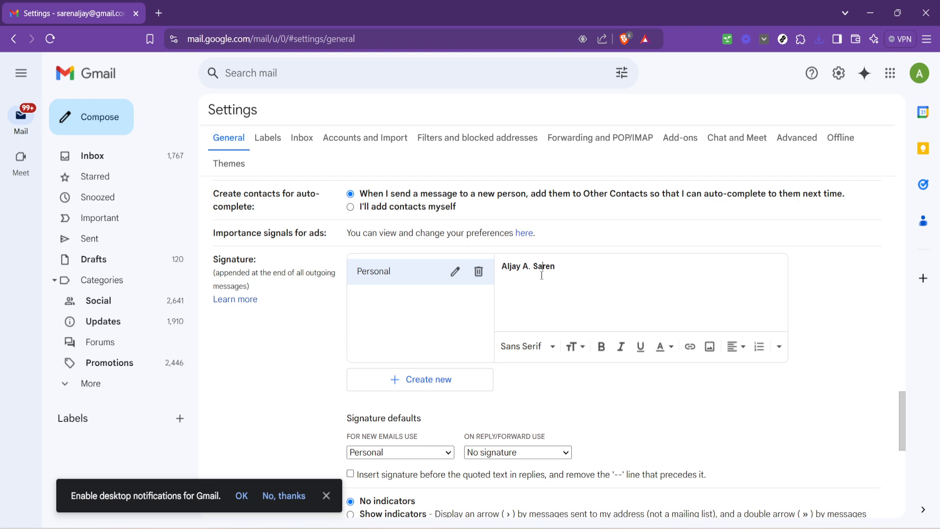
{"action": "left_click", "coordinate": [601, 347]}
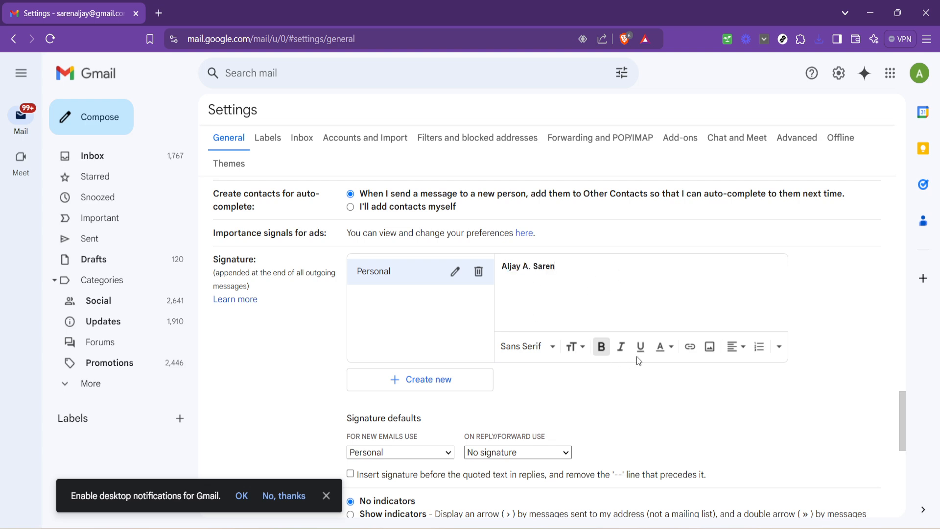
{"action": "mouse_move", "coordinate": [690, 364]}
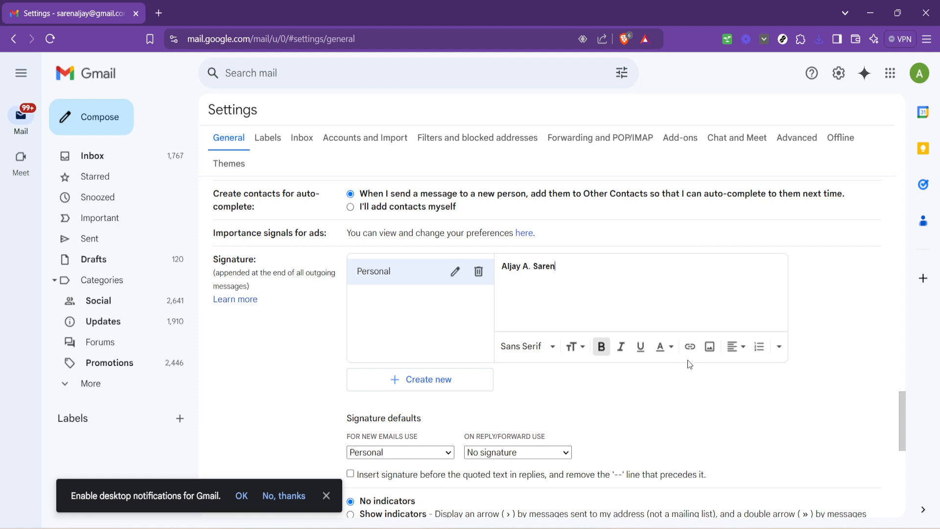
{"action": "mouse_move", "coordinate": [687, 365]}
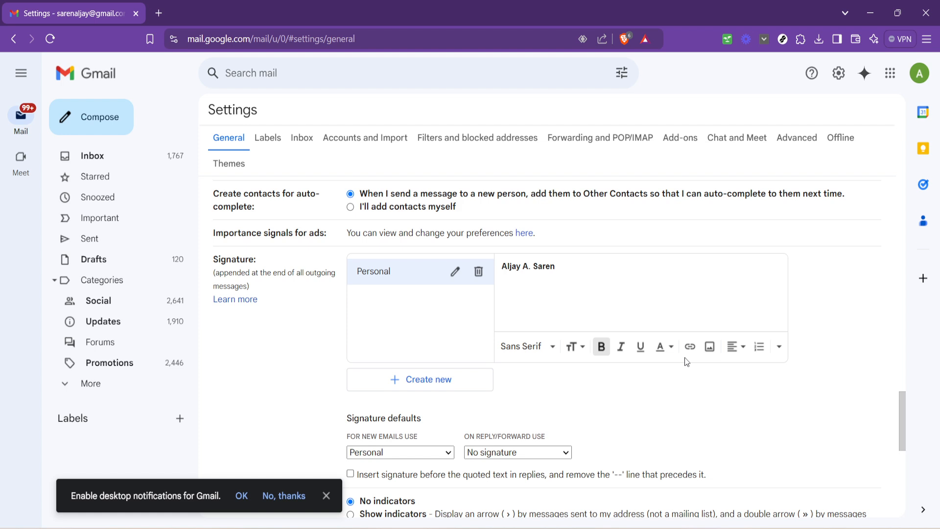
{"action": "left_click", "coordinate": [527, 265]}
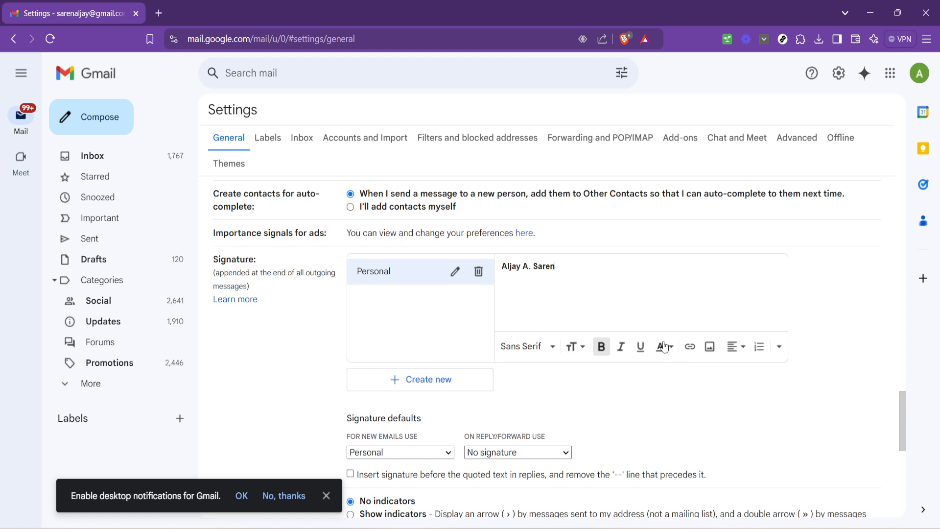
{"action": "mouse_move", "coordinate": [527, 345]}
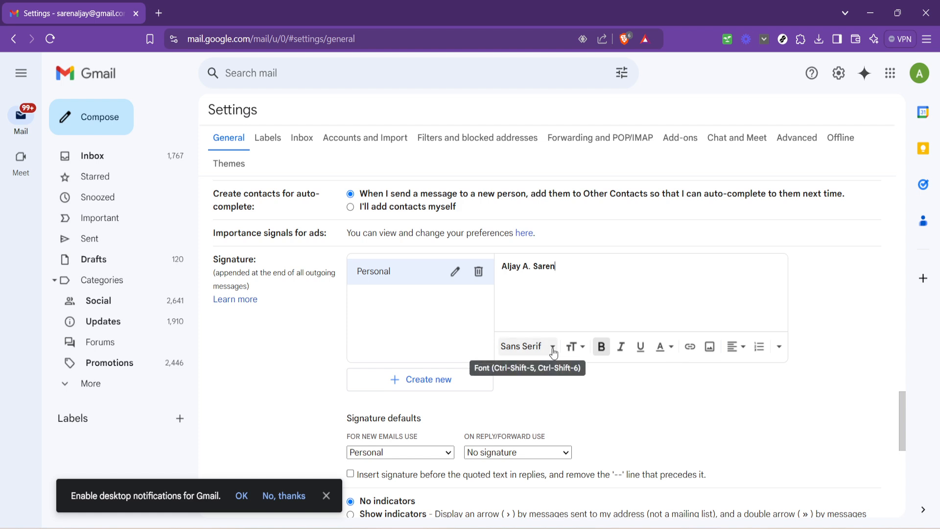
{"action": "scroll", "scroll_direction": "down", "scroll_amount": 3}
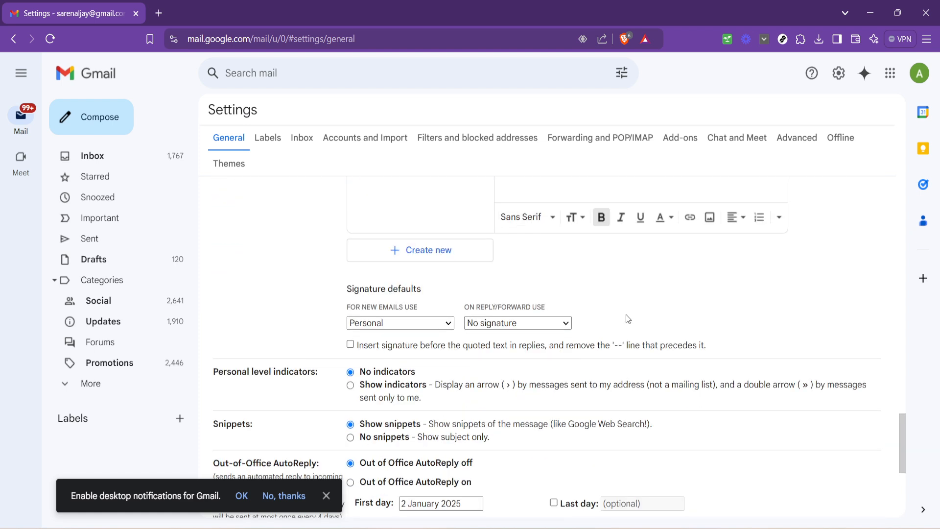
{"action": "scroll", "scroll_direction": "down", "scroll_amount": 3}
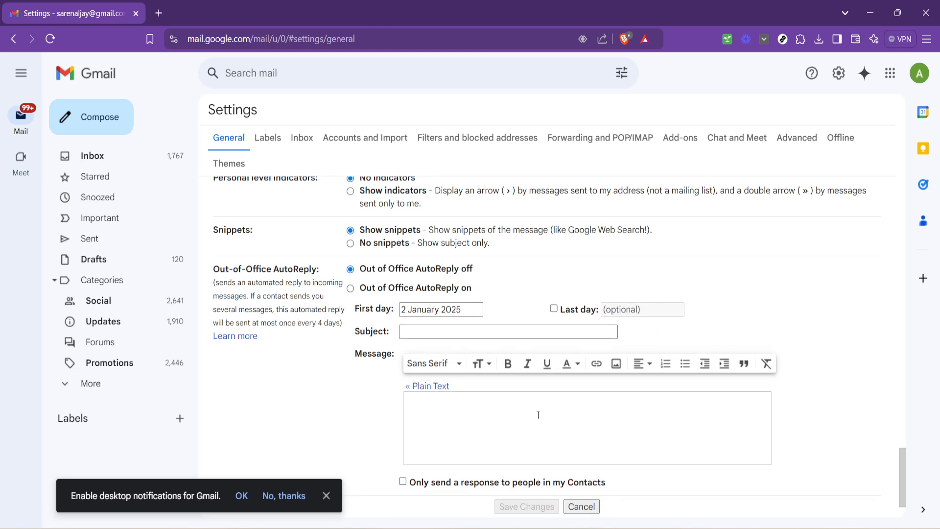
{"action": "scroll", "scroll_direction": "down", "scroll_amount": 3}
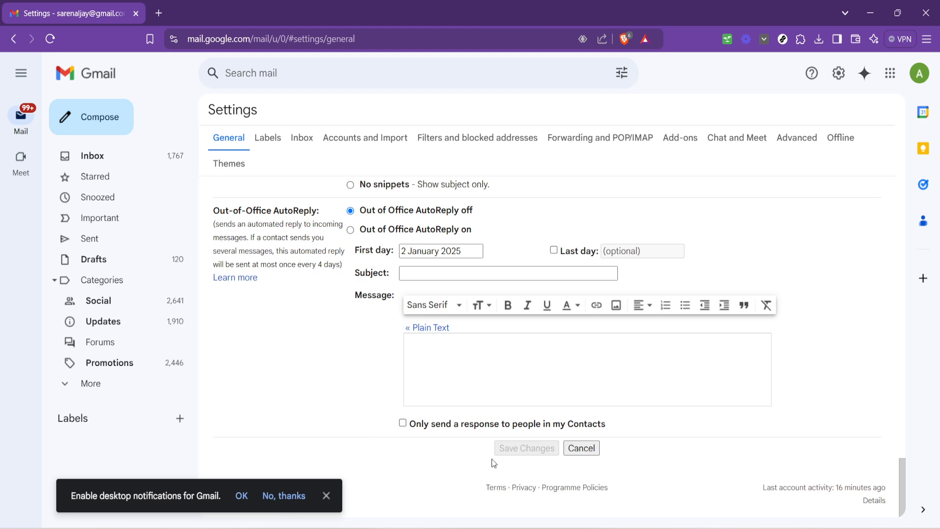
{"action": "mouse_move", "coordinate": [511, 458]}
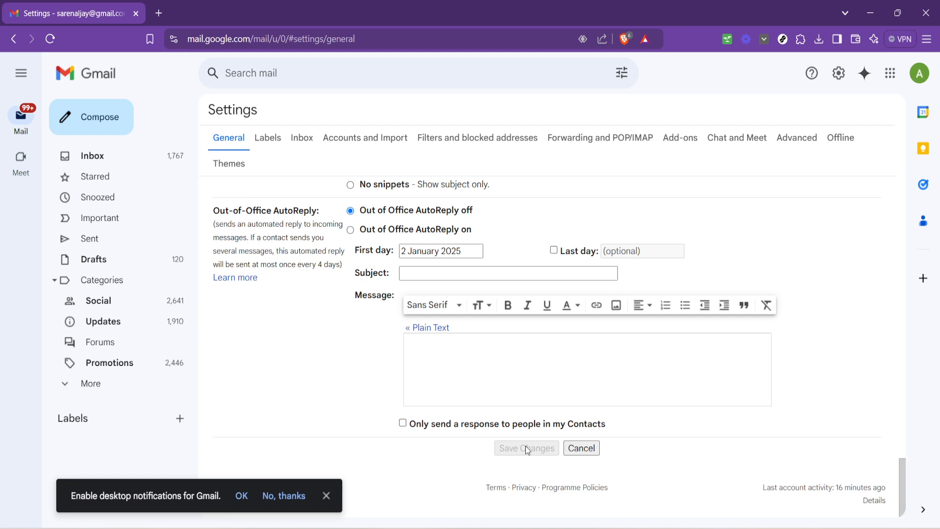
{"action": "mouse_move", "coordinate": [463, 449]}
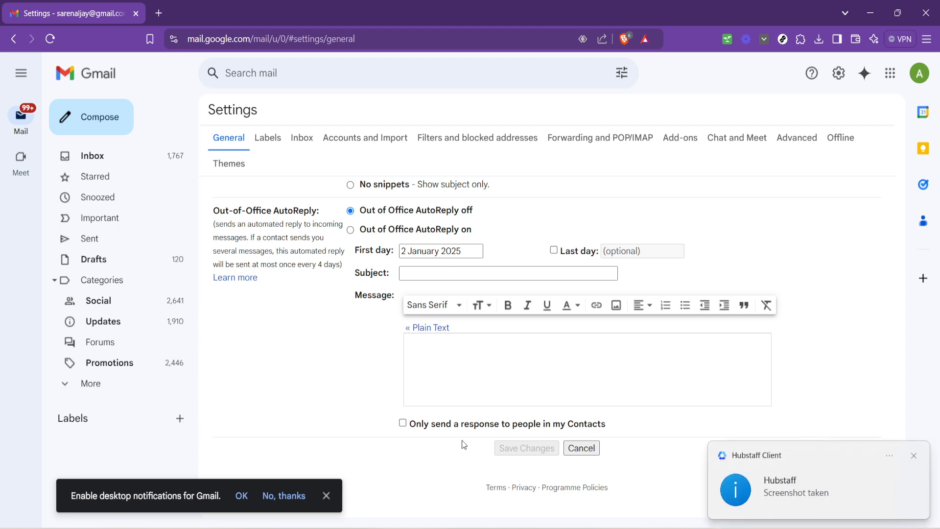
{"action": "mouse_move", "coordinate": [909, 461]}
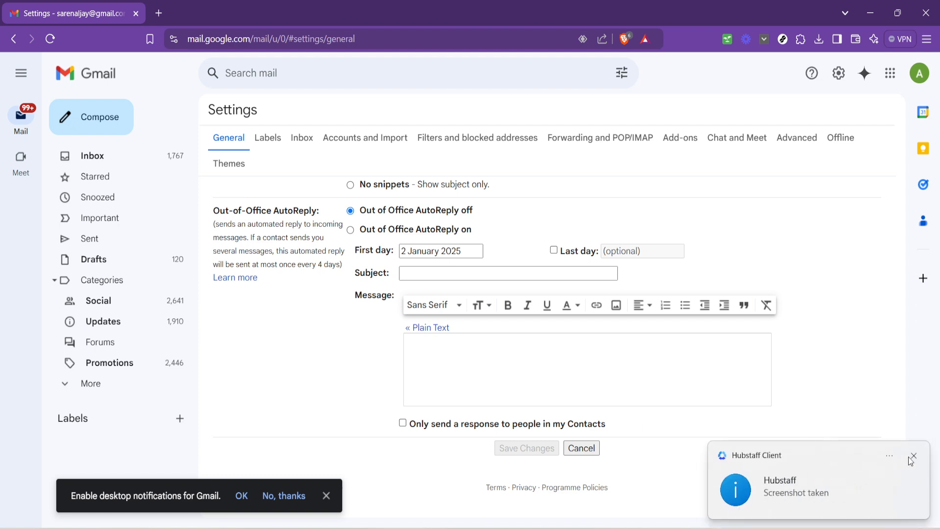
{"action": "left_click", "coordinate": [914, 457]}
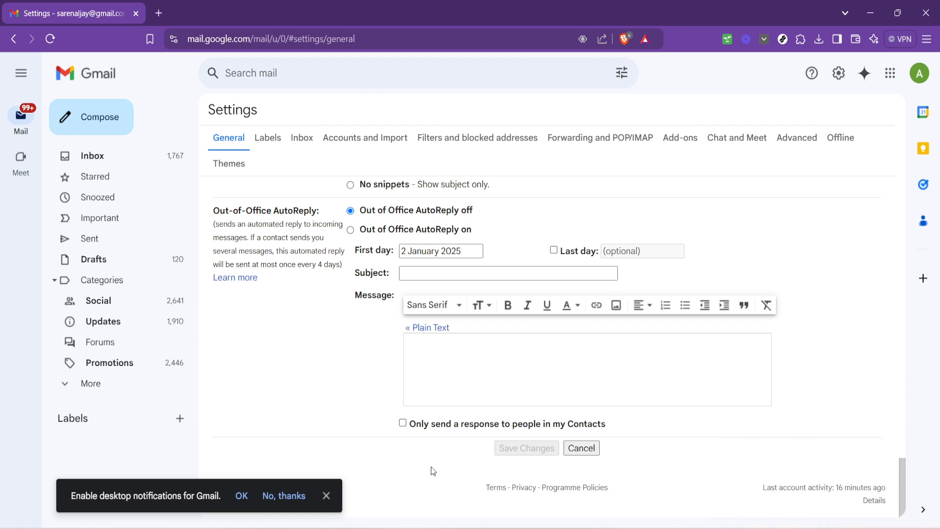
{"action": "mouse_move", "coordinate": [432, 472]}
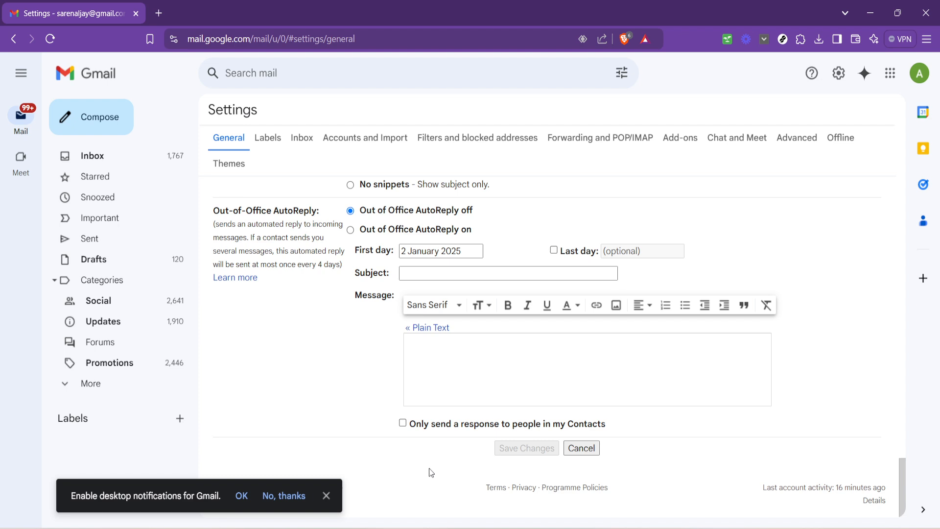